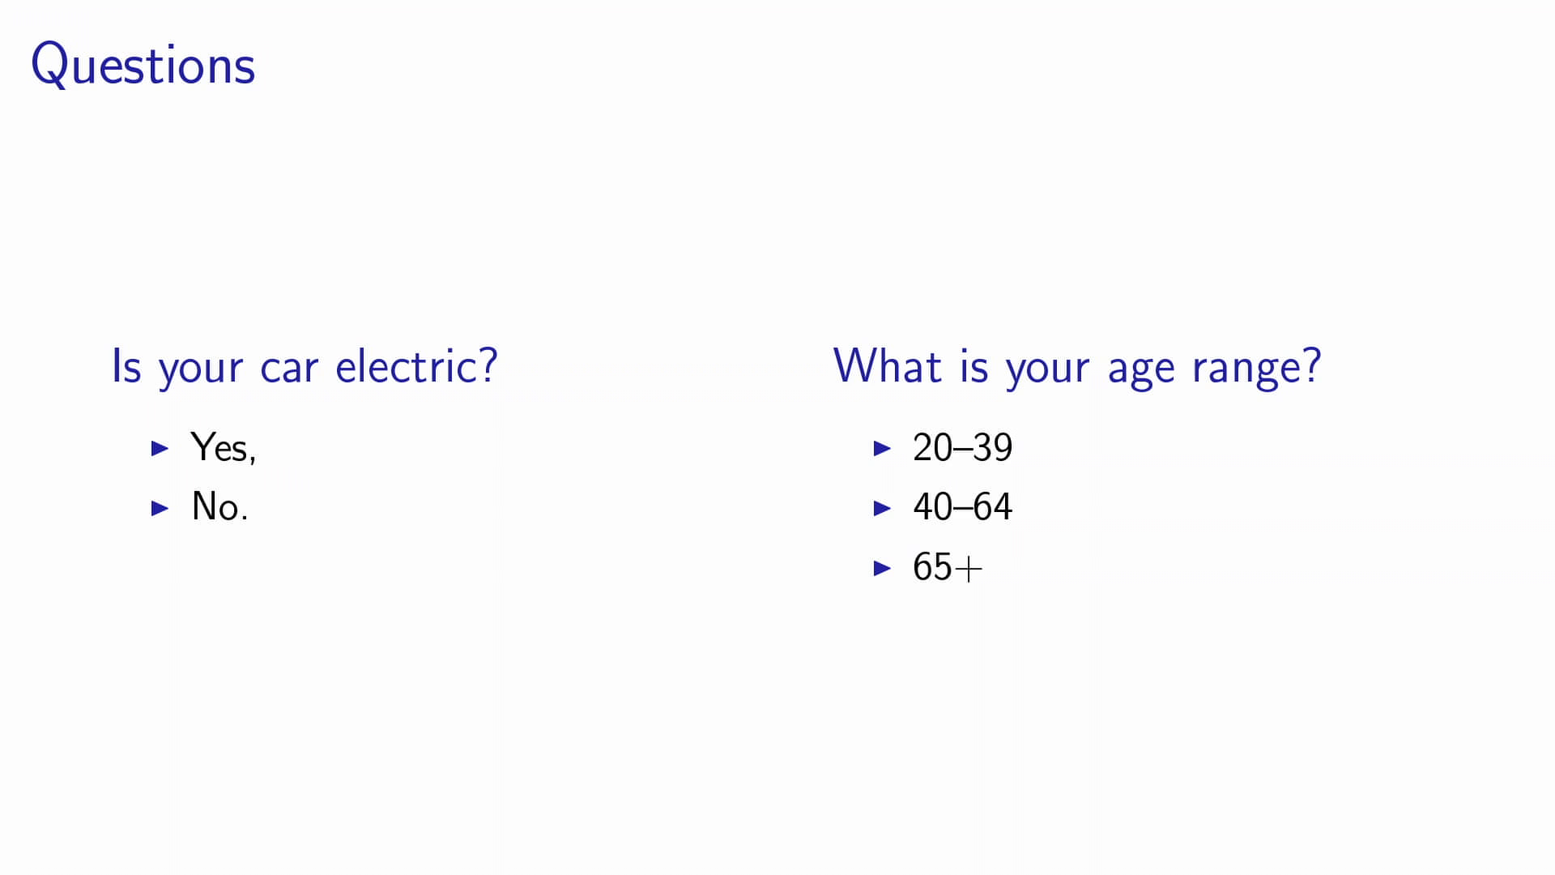
Step: Advance from the Questions slide to the Data slide with the electric-by-age-range contingency table
{"action": "key", "text": "Right"}
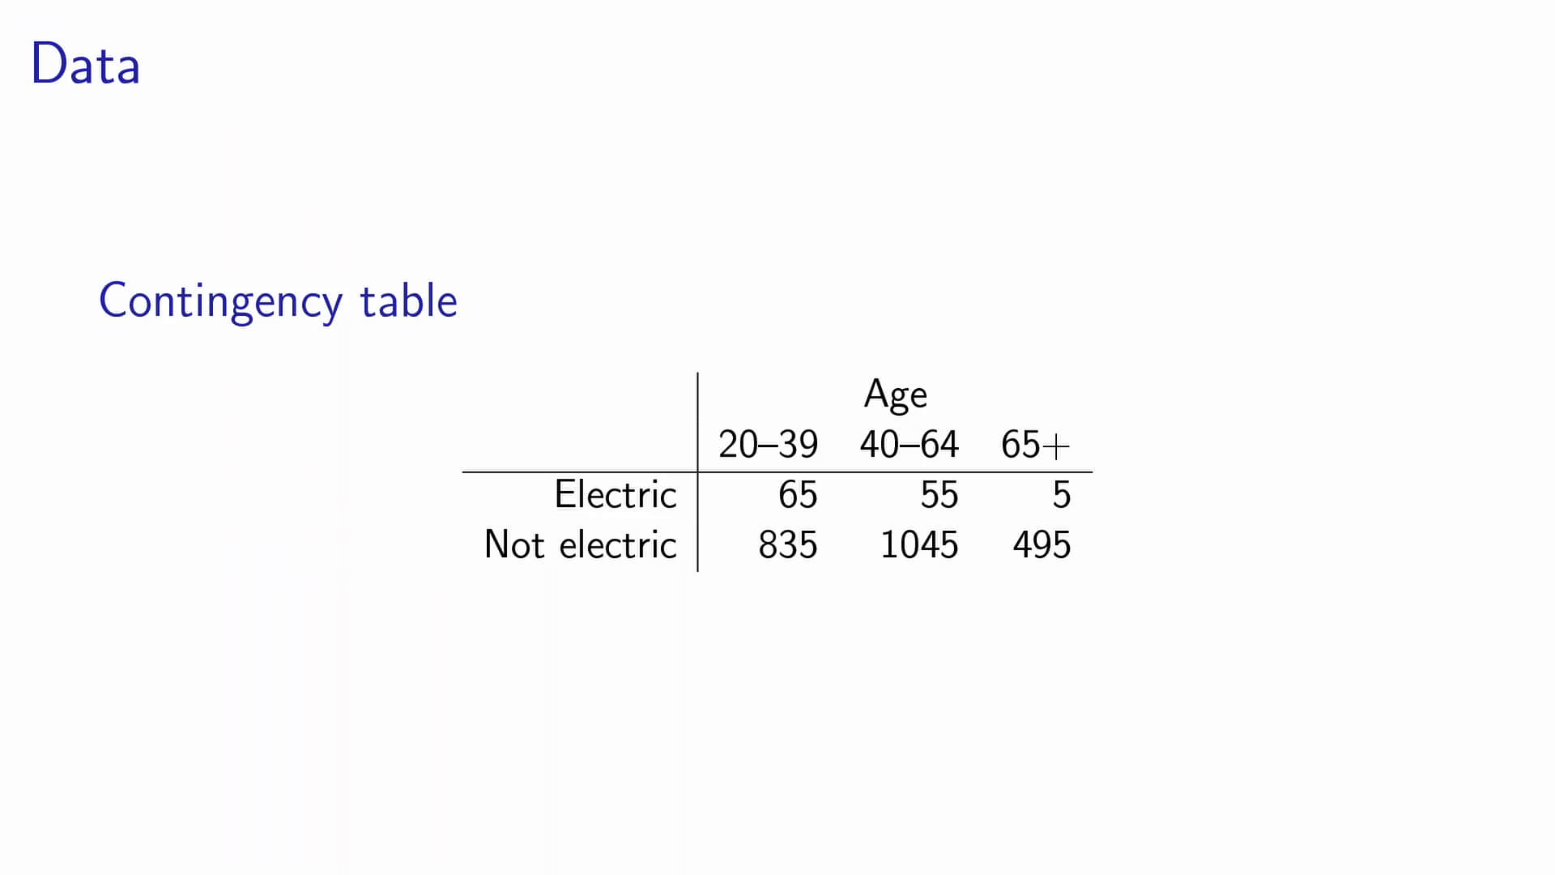